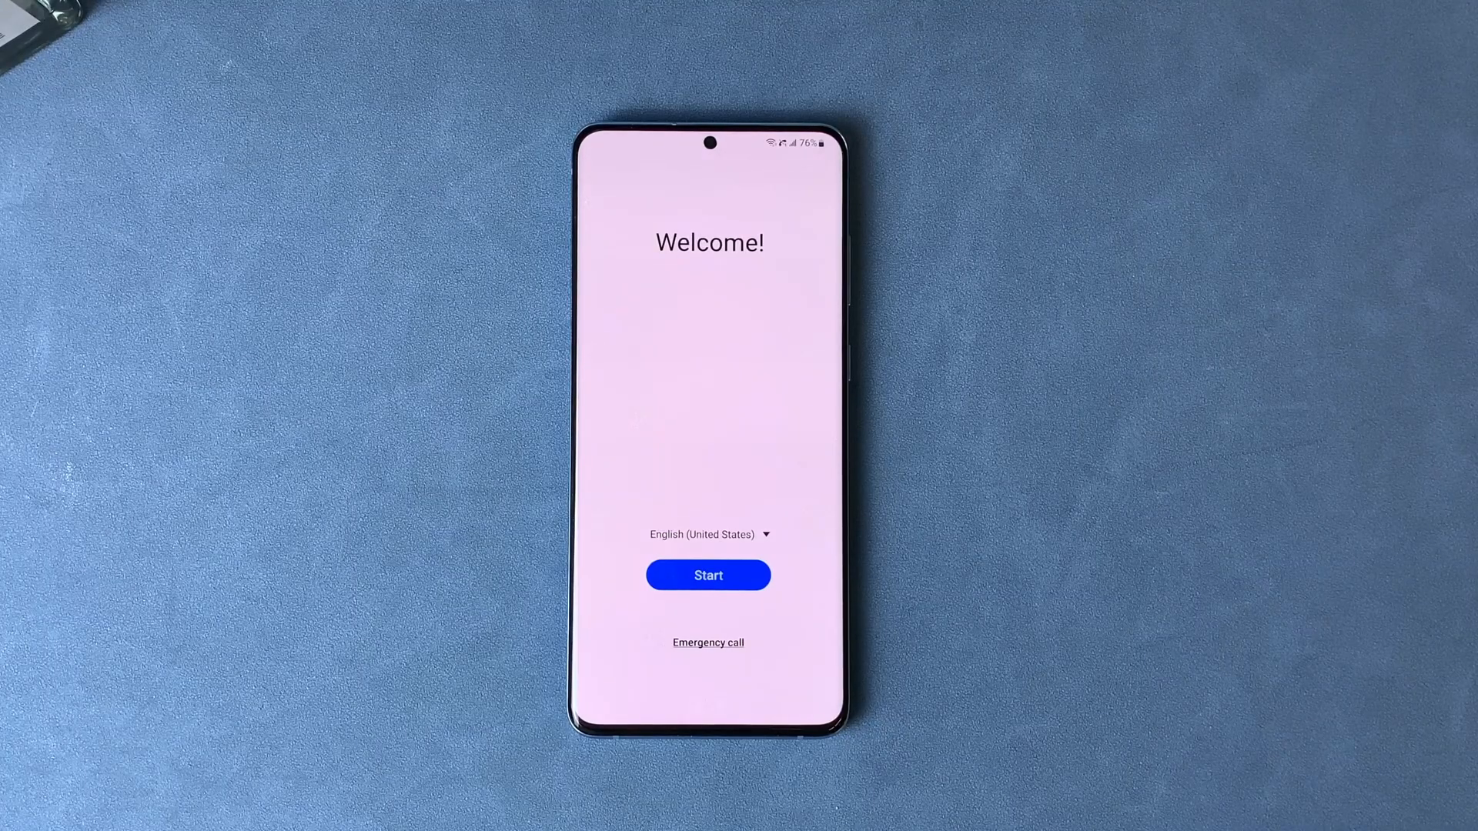
Start the Samsung setup, agree to the review terms, and skip the Wi-Fi choice.
click(708, 575)
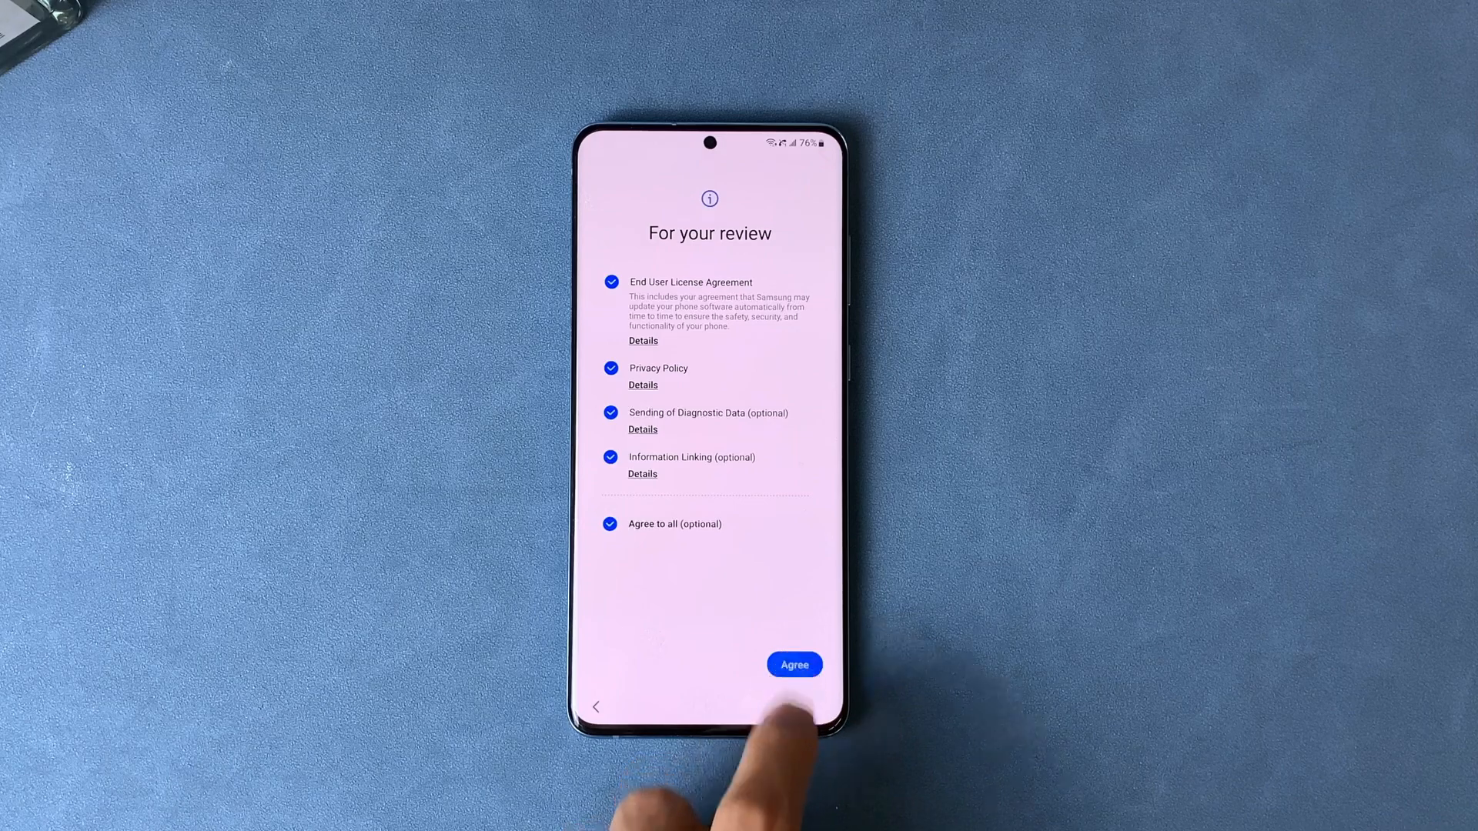
click(794, 664)
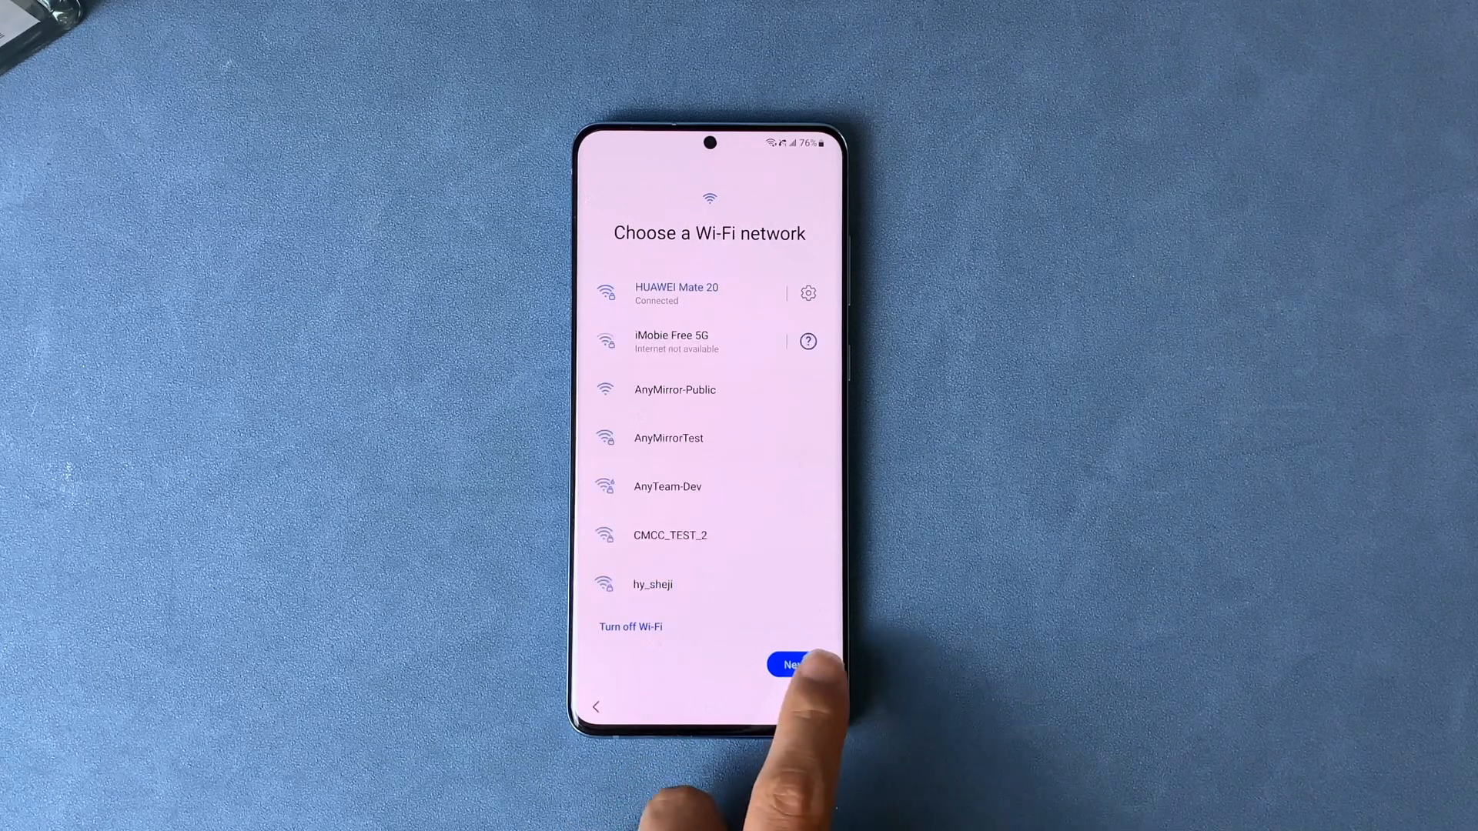
click(794, 665)
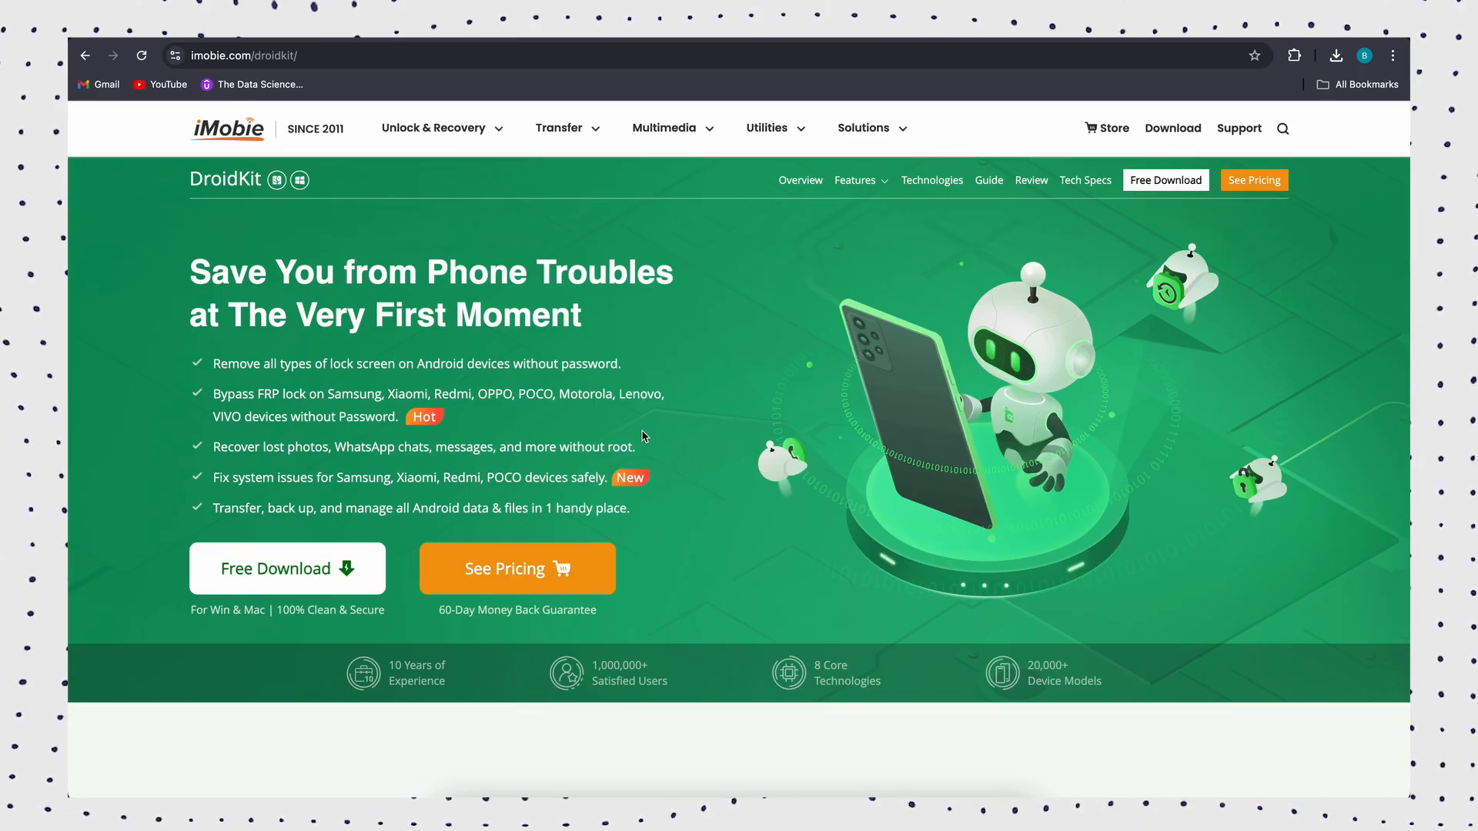
mouse_move(717, 472)
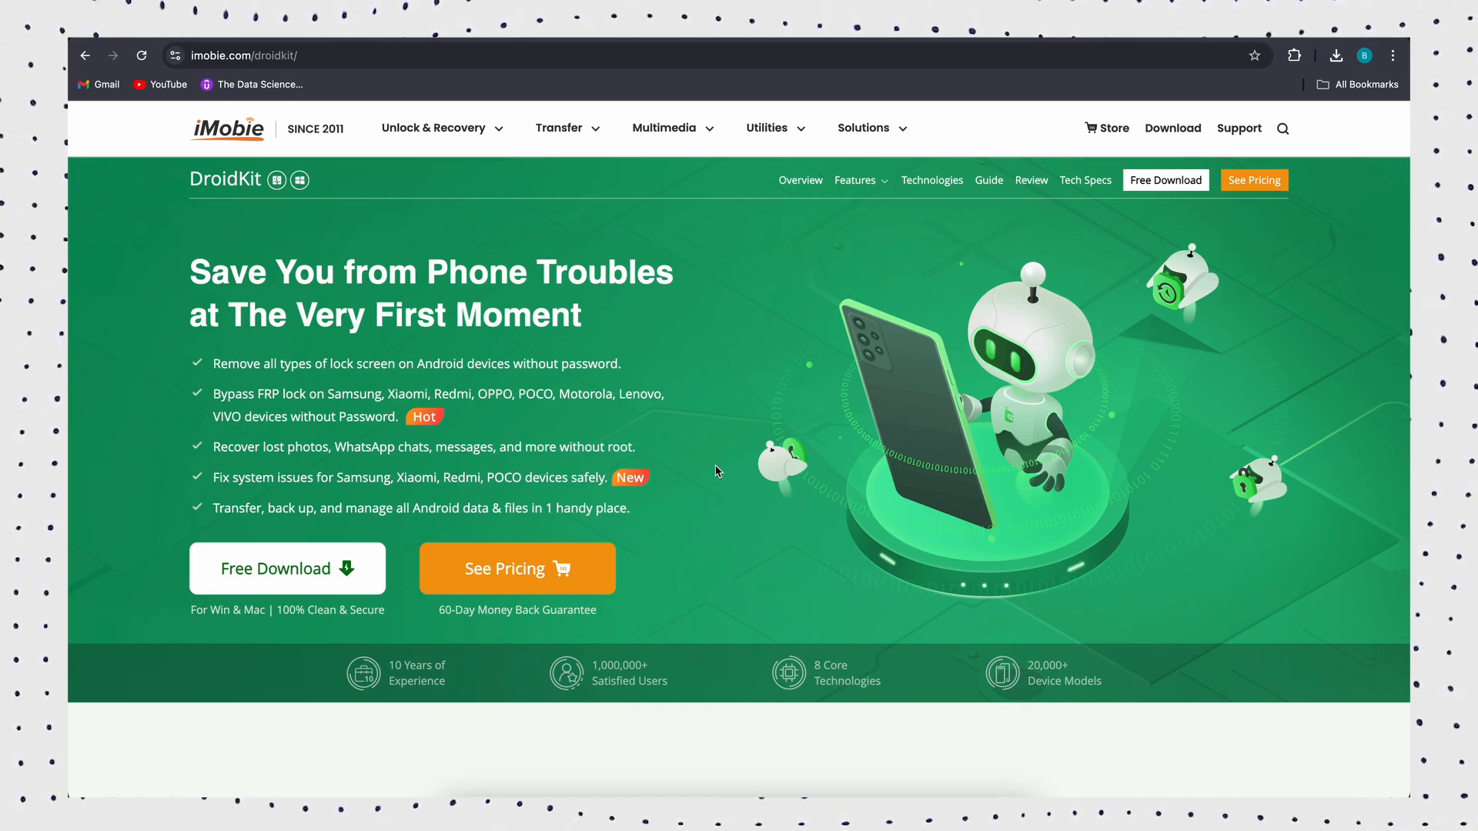
Scroll the imobie.com/droidkit page past the feature grid to Remove Google Lock Easily.
scroll(down, 3)
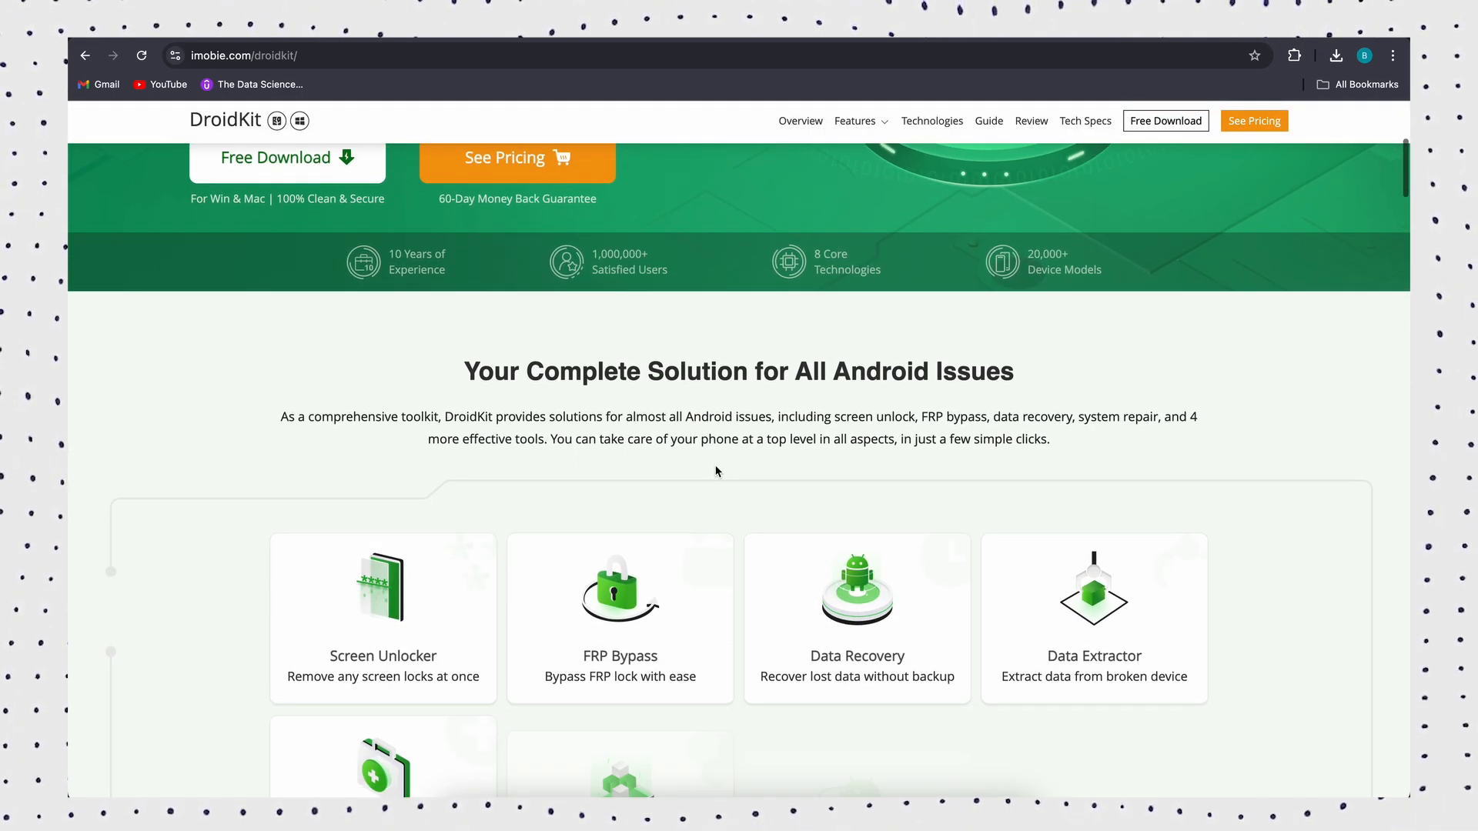
scroll(down, 3)
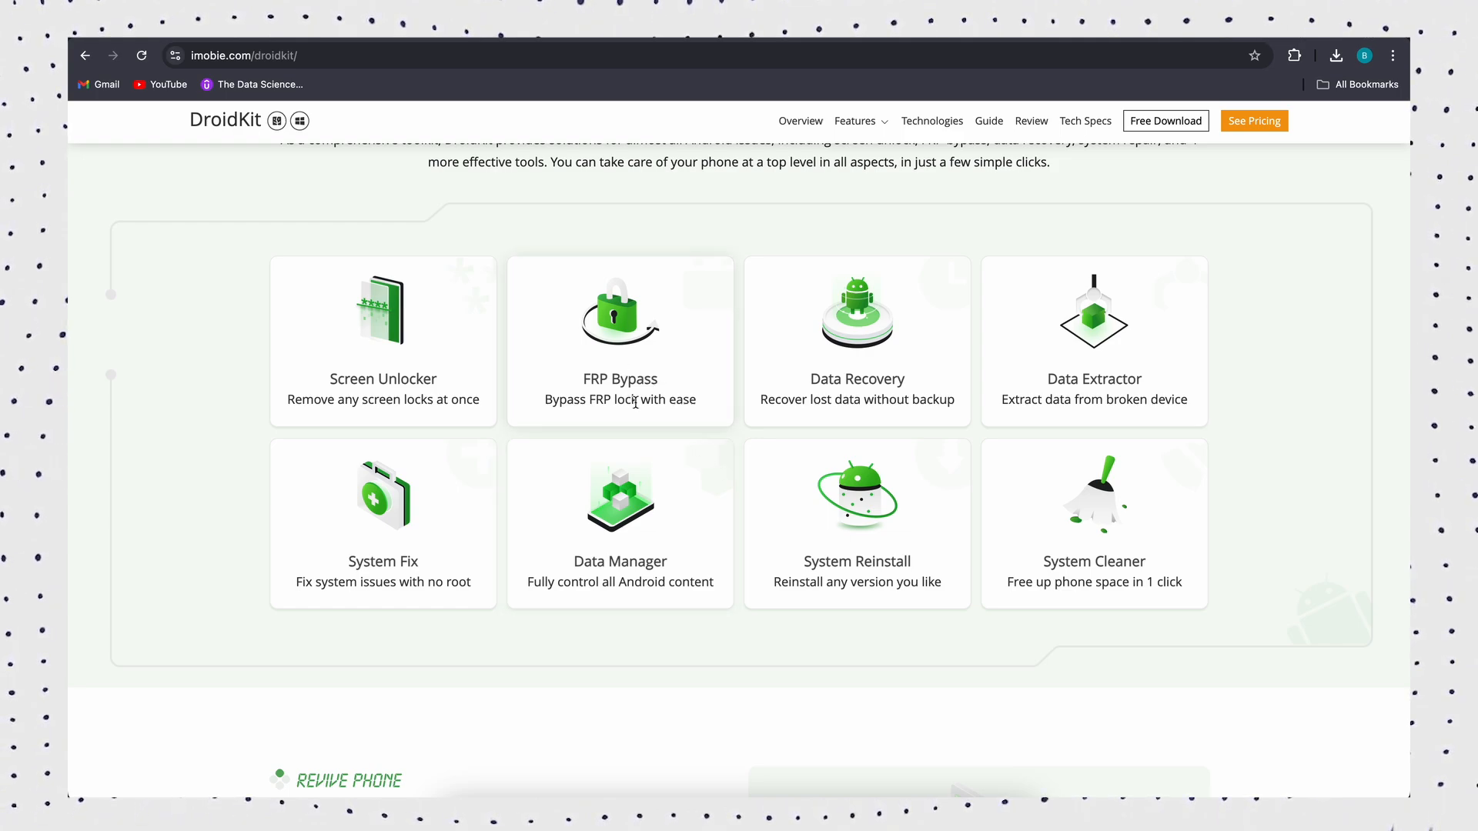
mouse_move(605, 314)
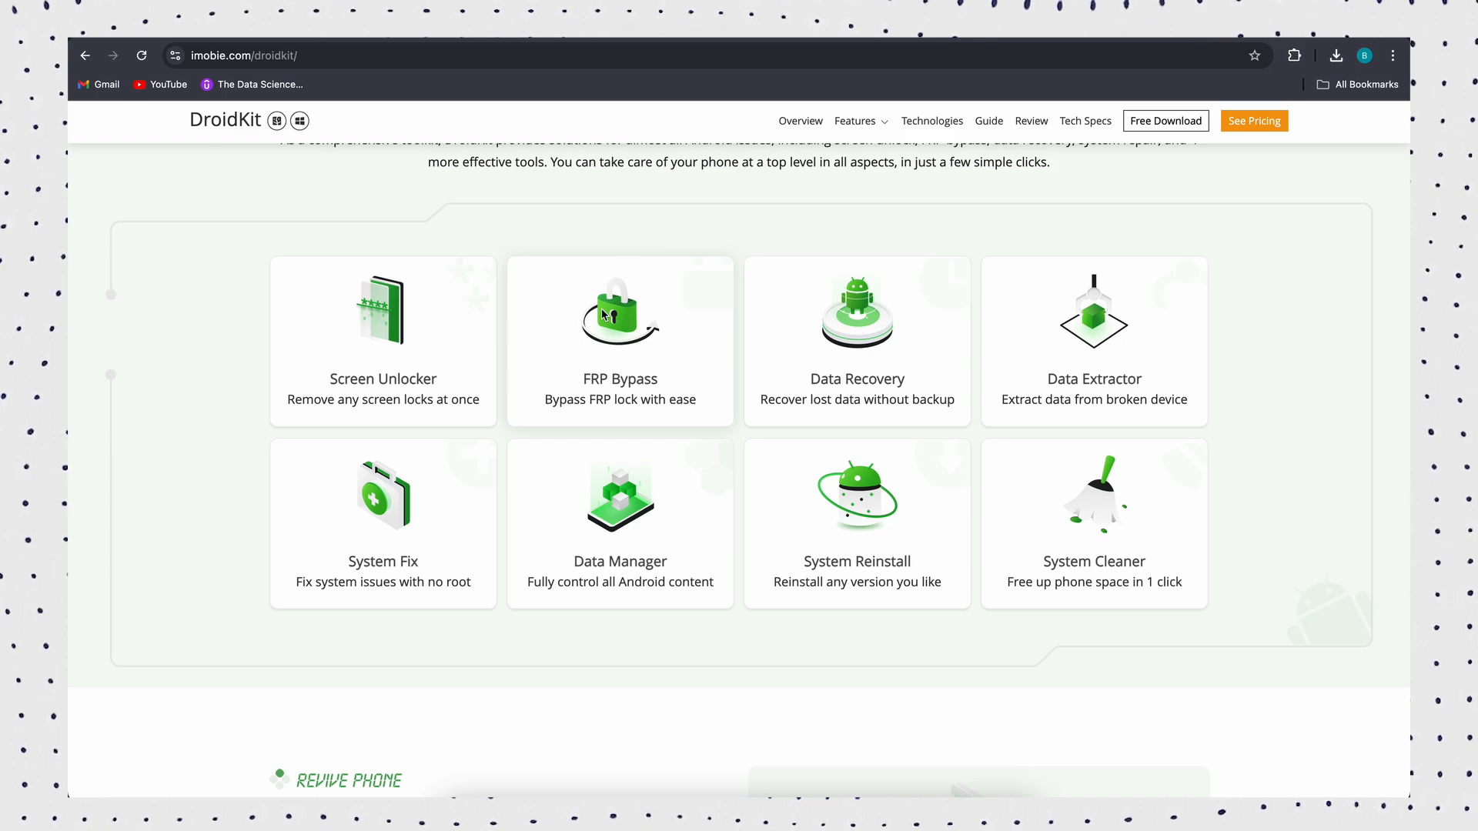
mouse_move(1056, 432)
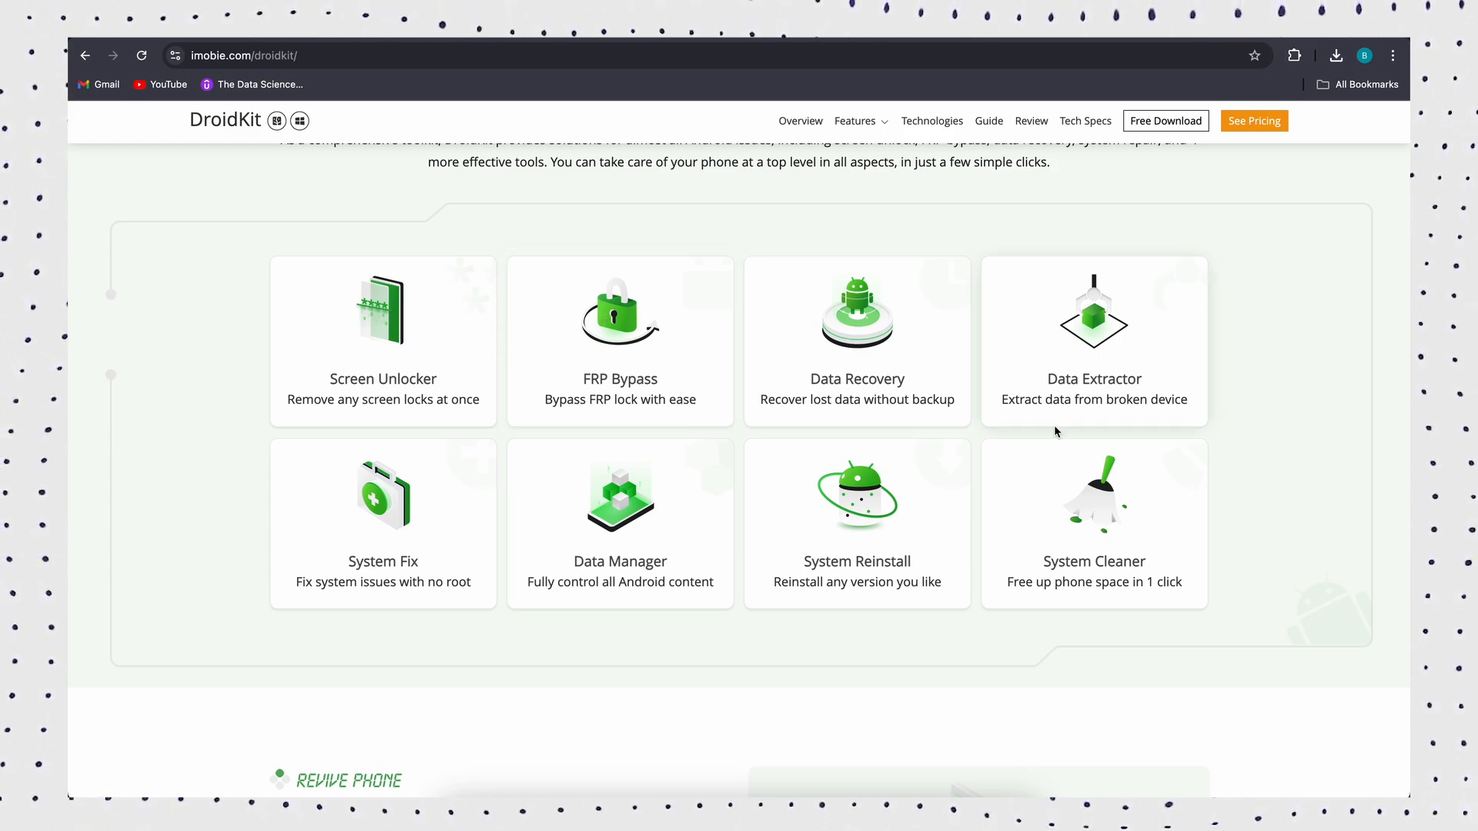
scroll(down, 3)
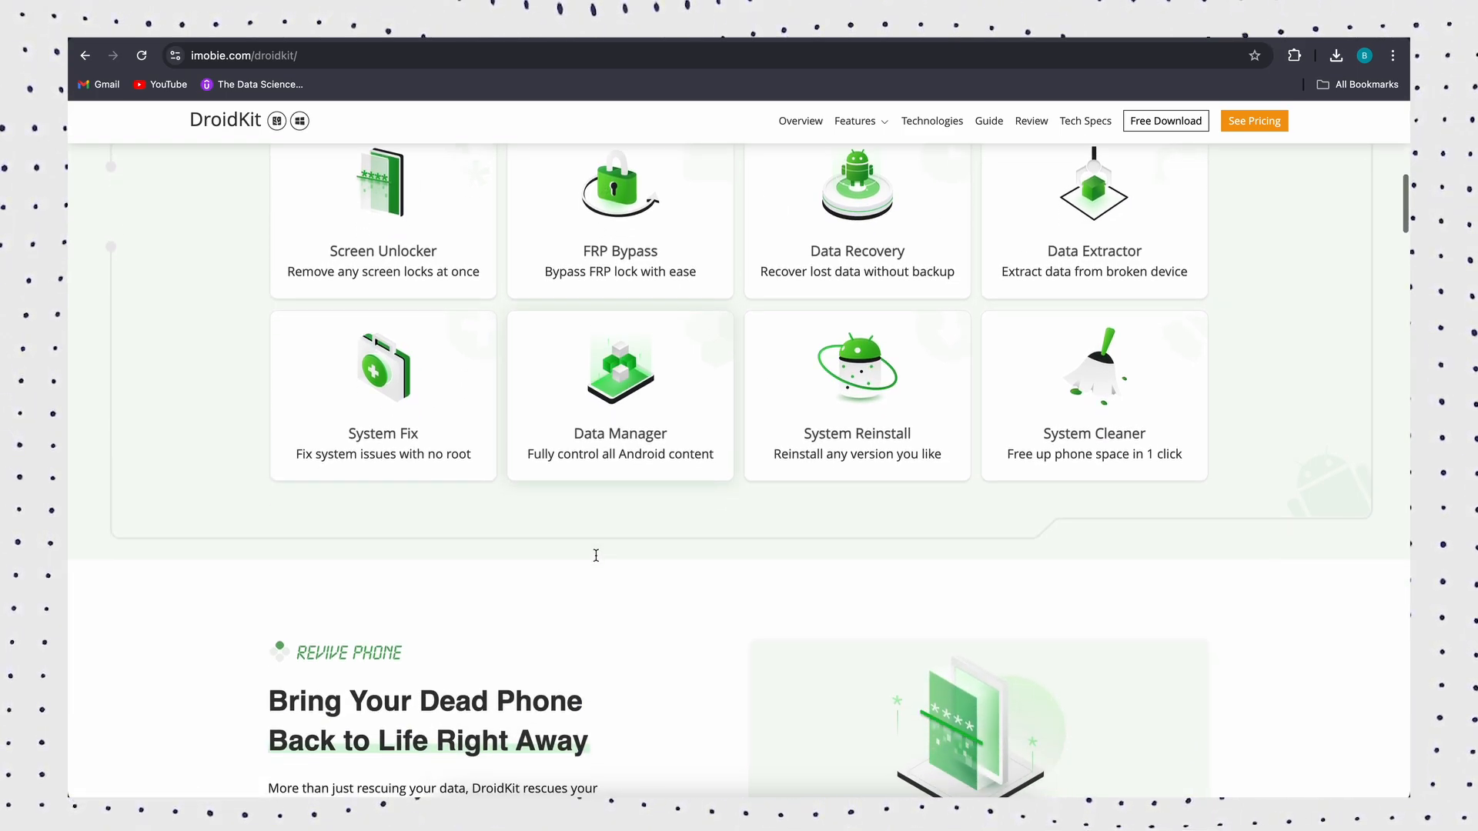
scroll(down, 3)
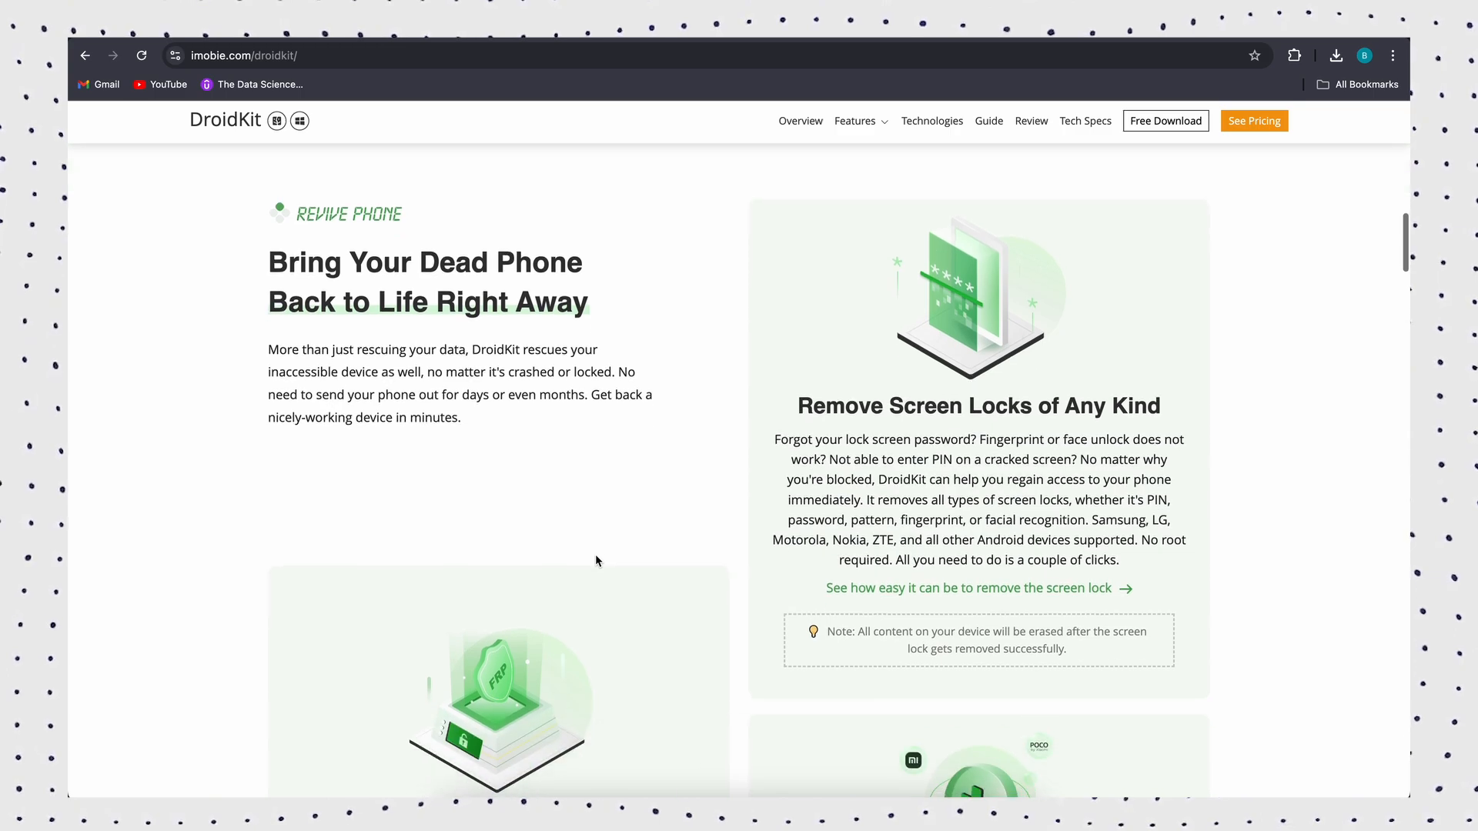
scroll(down, 3)
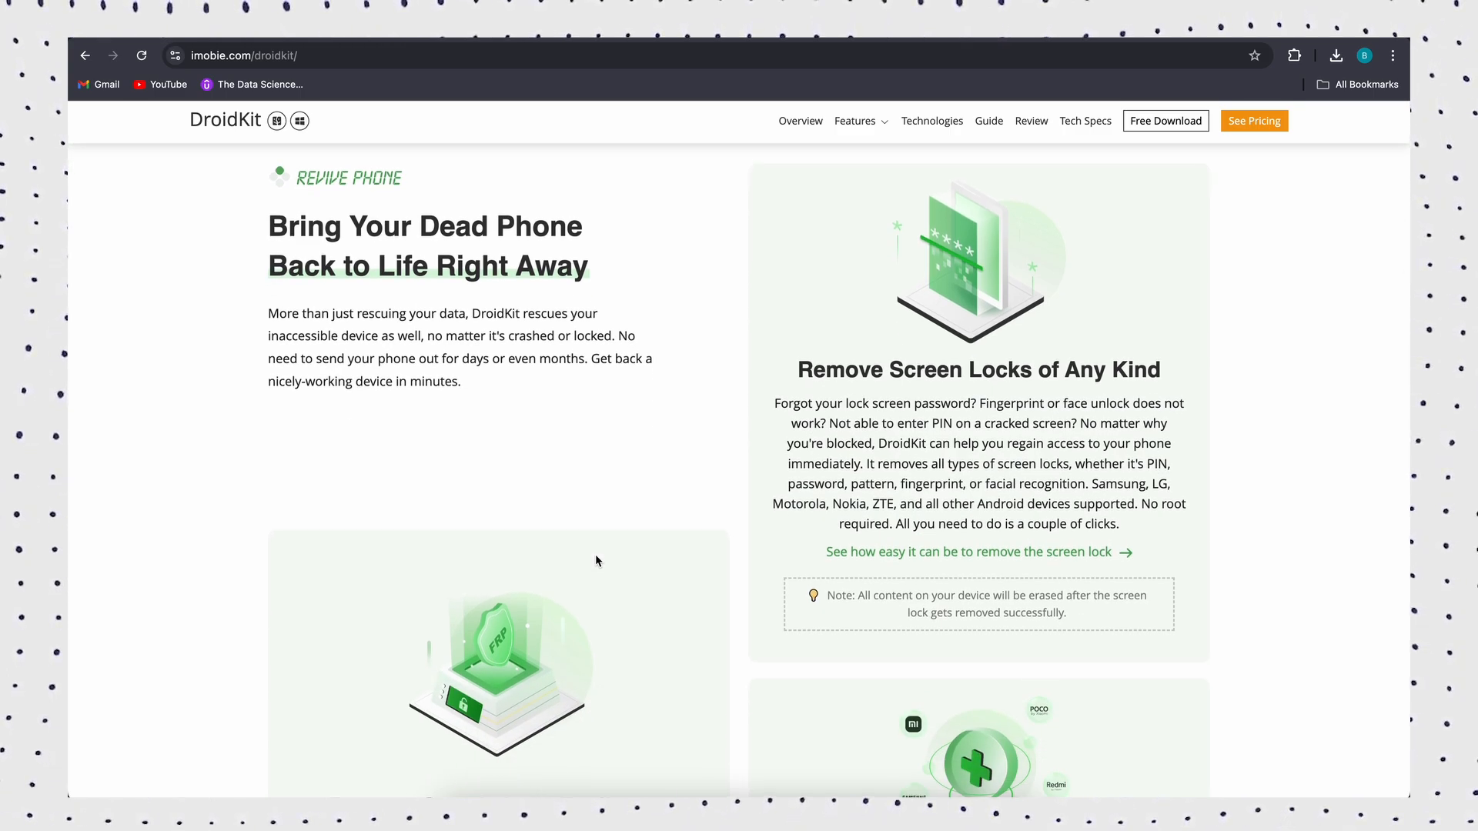
scroll(down, 3)
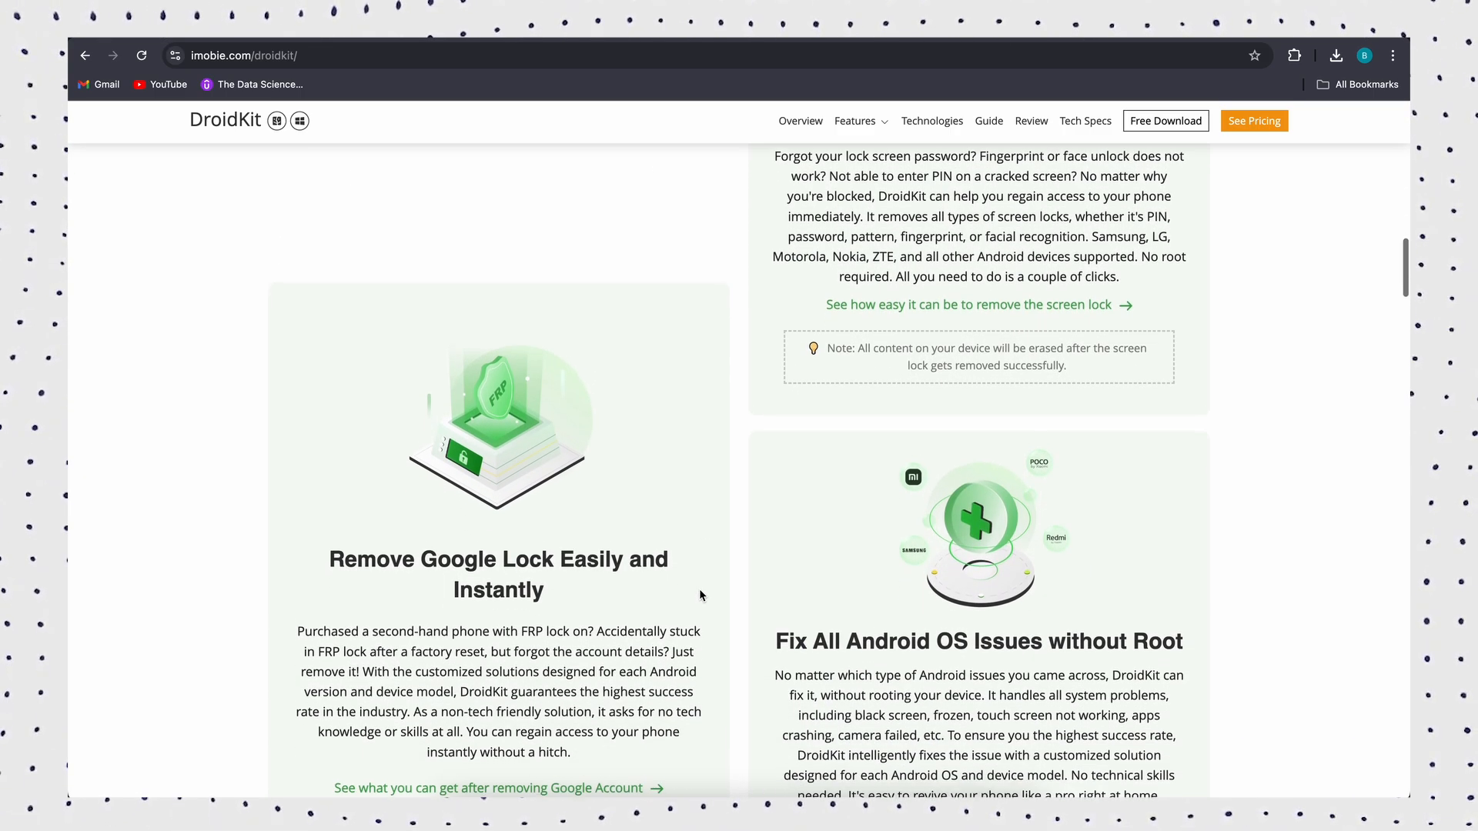
scroll(down, 3)
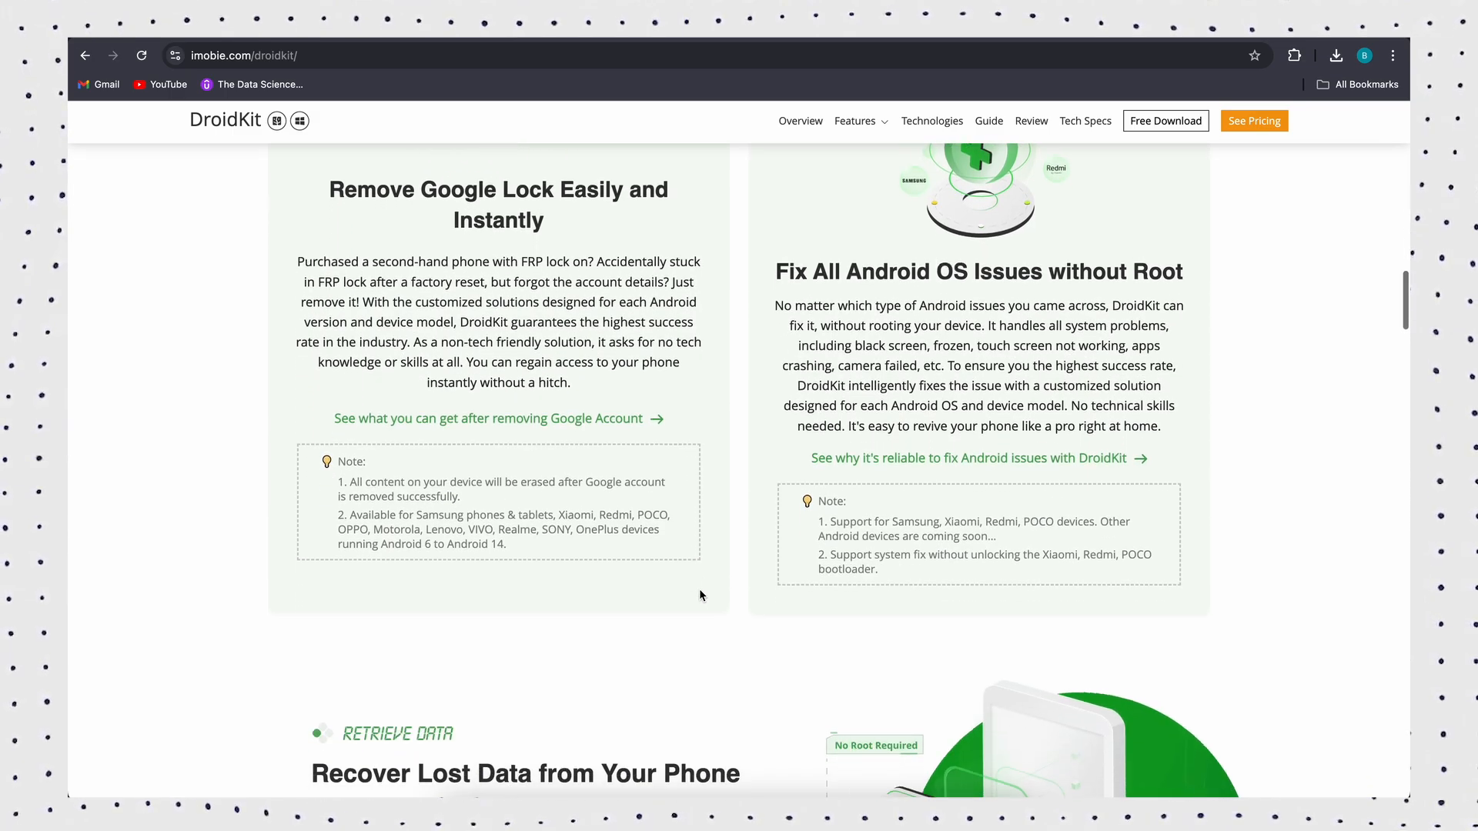
scroll(down, 3)
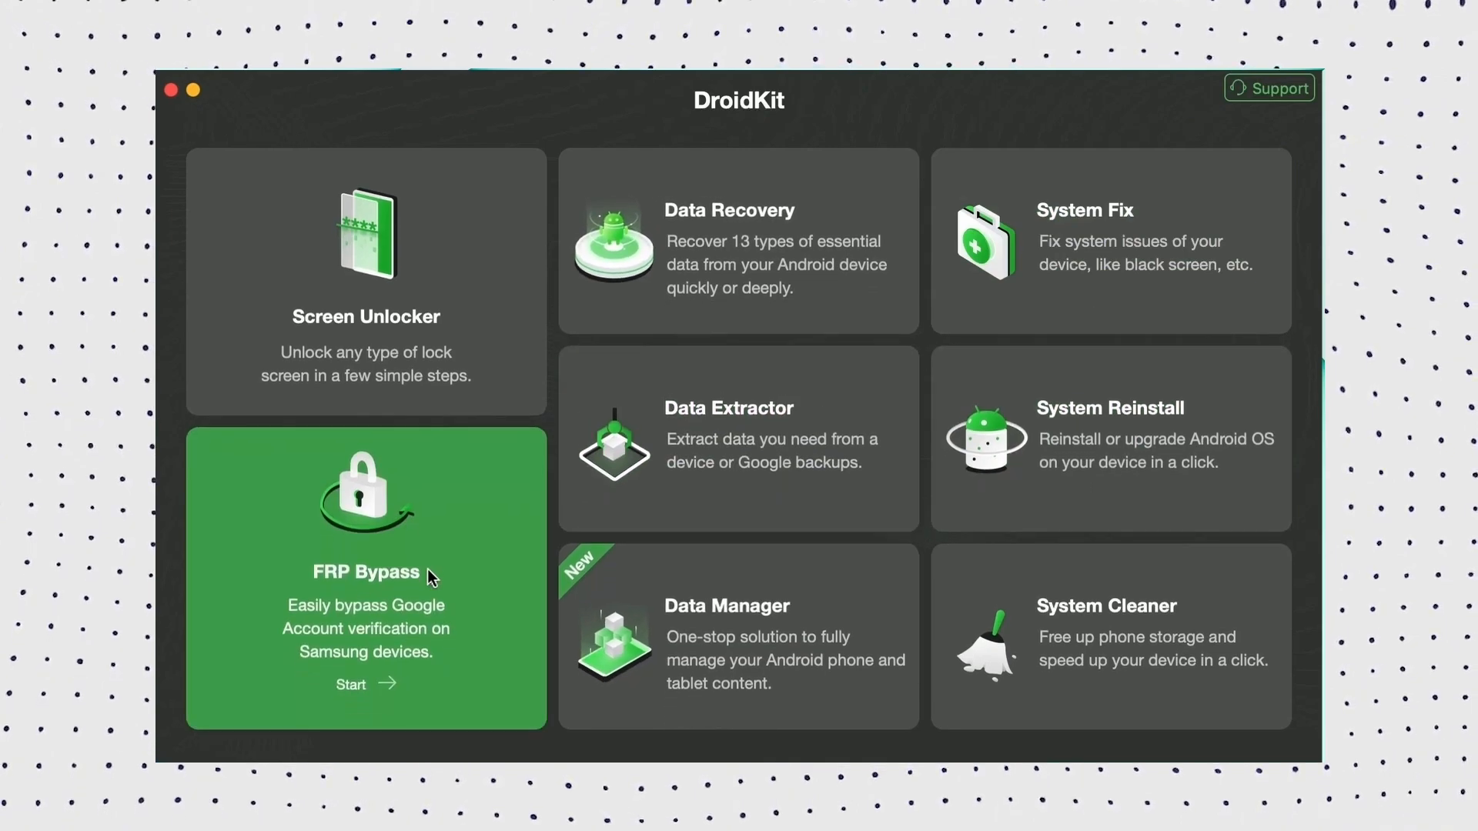
Launch FRP Bypass, start it, and dismiss the device-disconnected warning to prepare configuration.
click(429, 573)
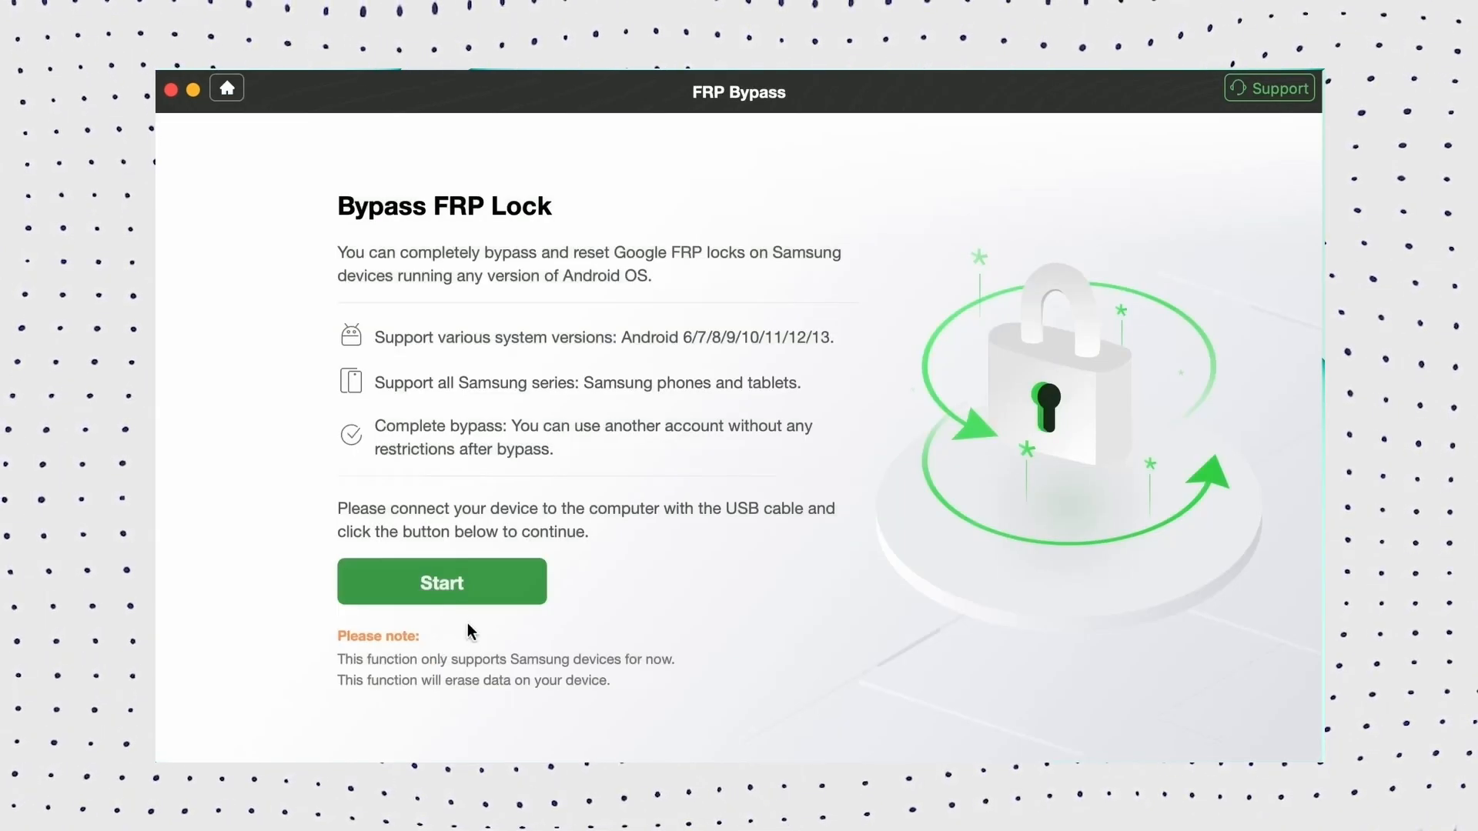
click(442, 581)
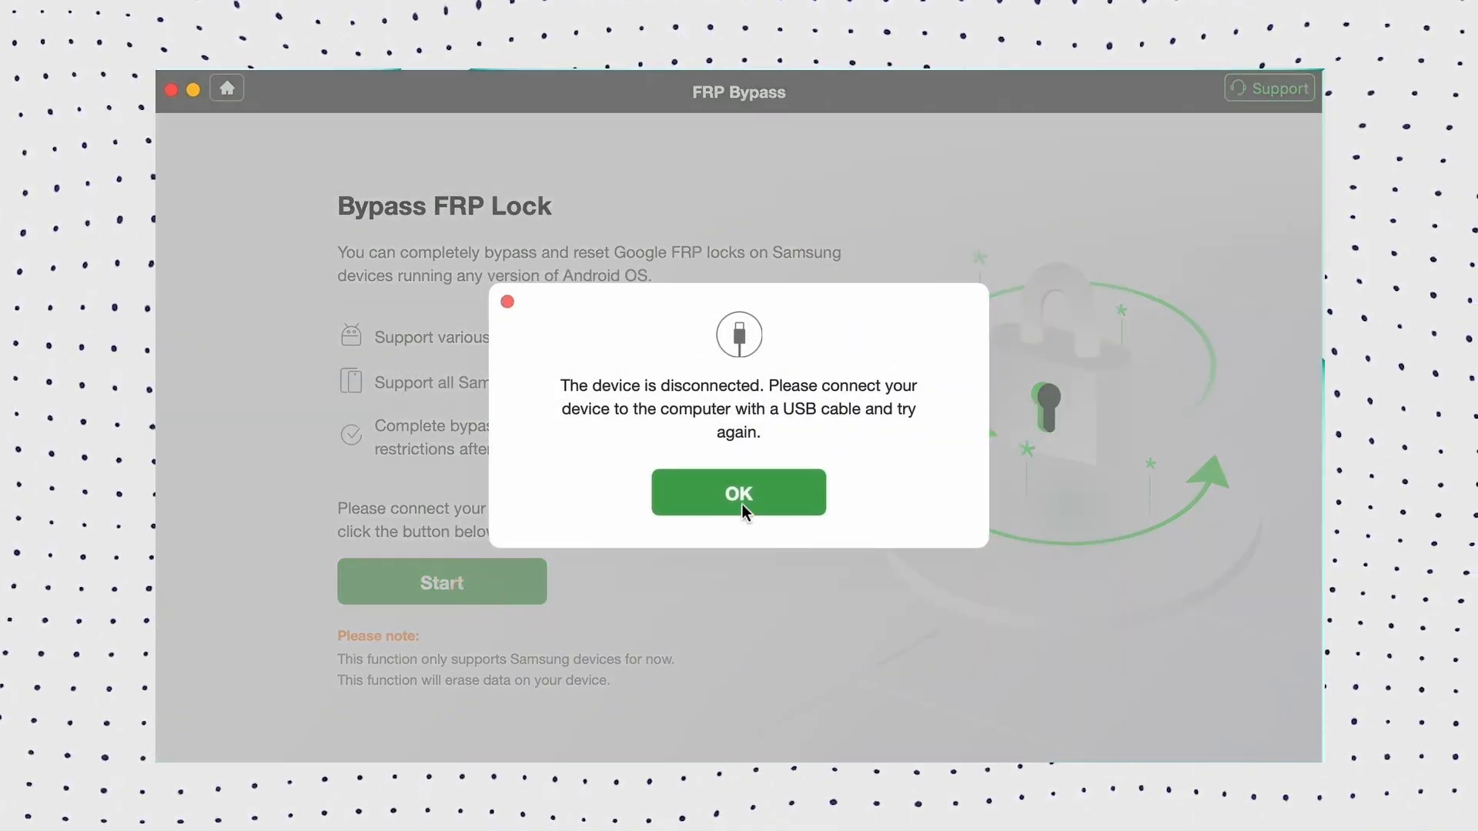
click(739, 493)
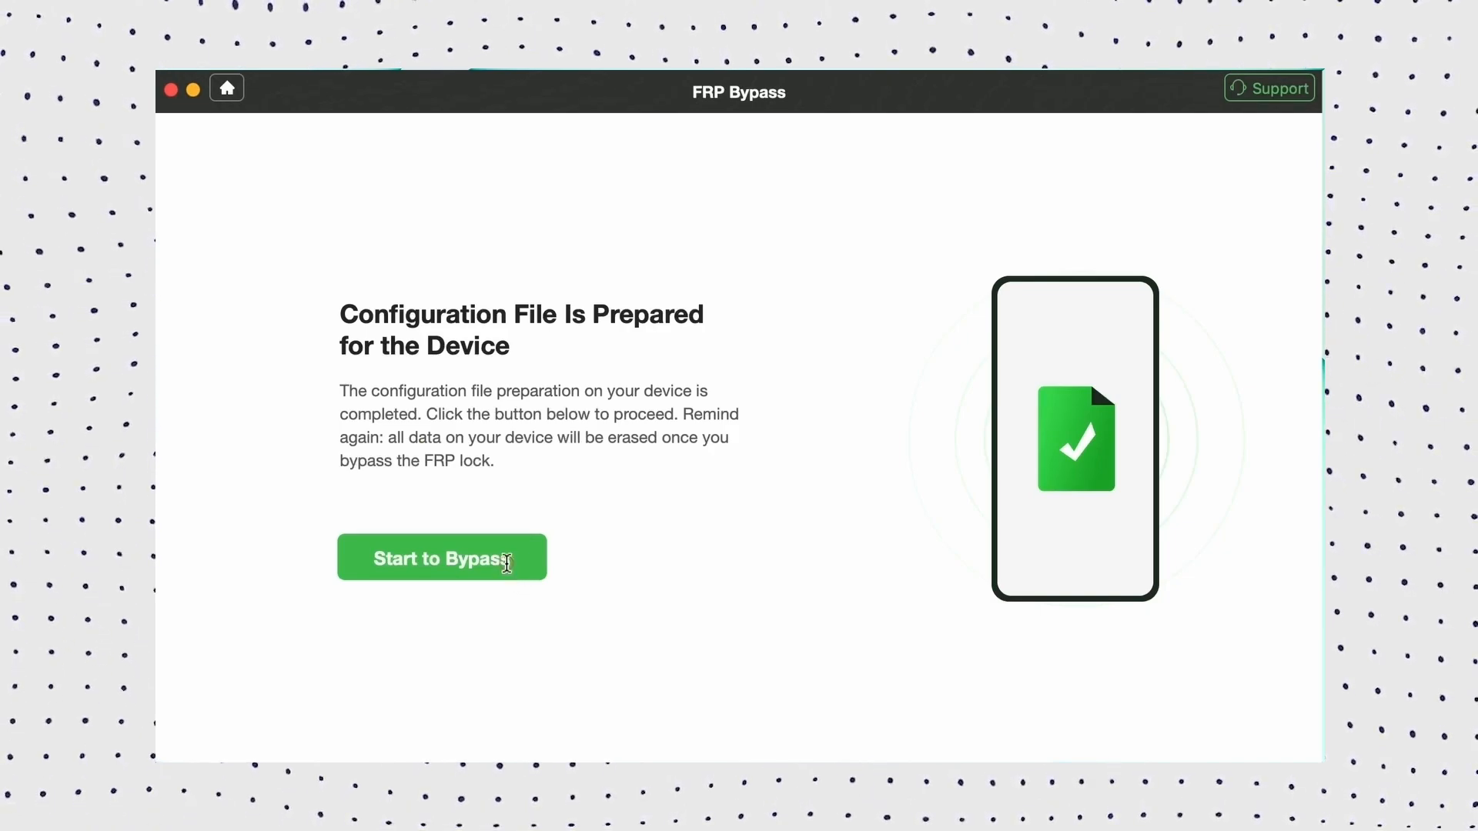
Start the bypass and confirm the recovery-mode and wipe-cache steps.
click(442, 558)
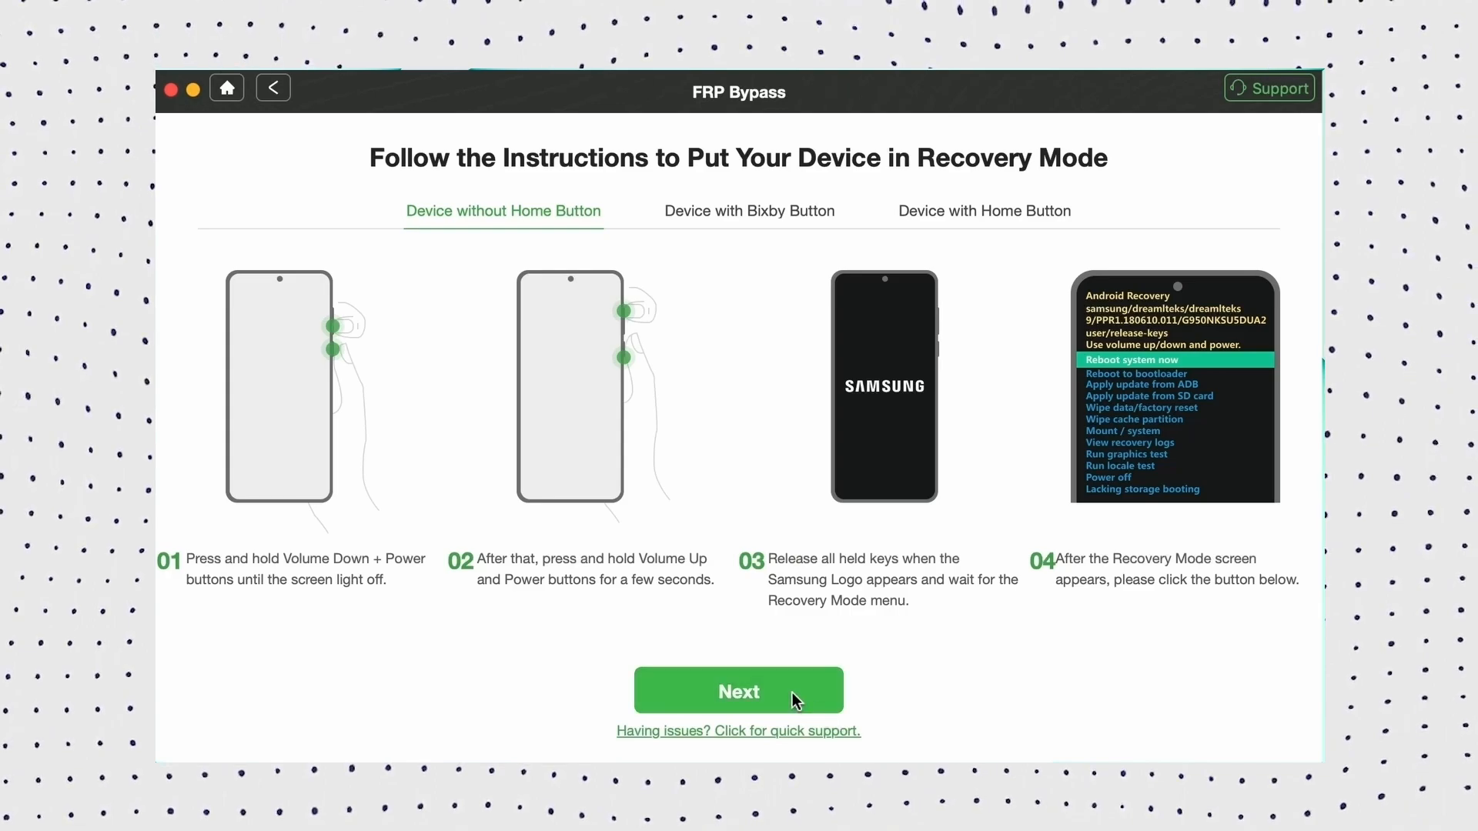
click(738, 691)
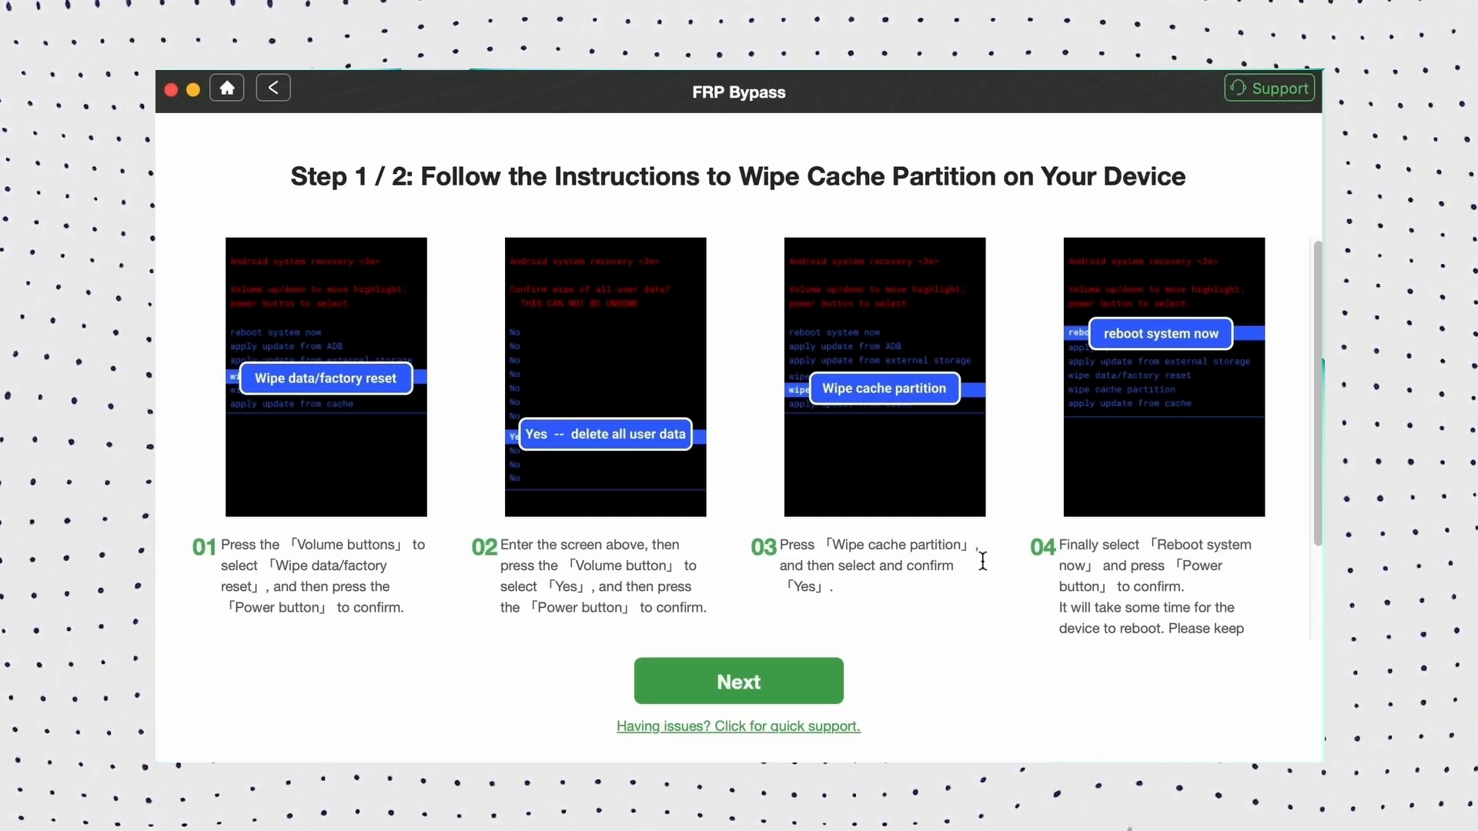
click(738, 682)
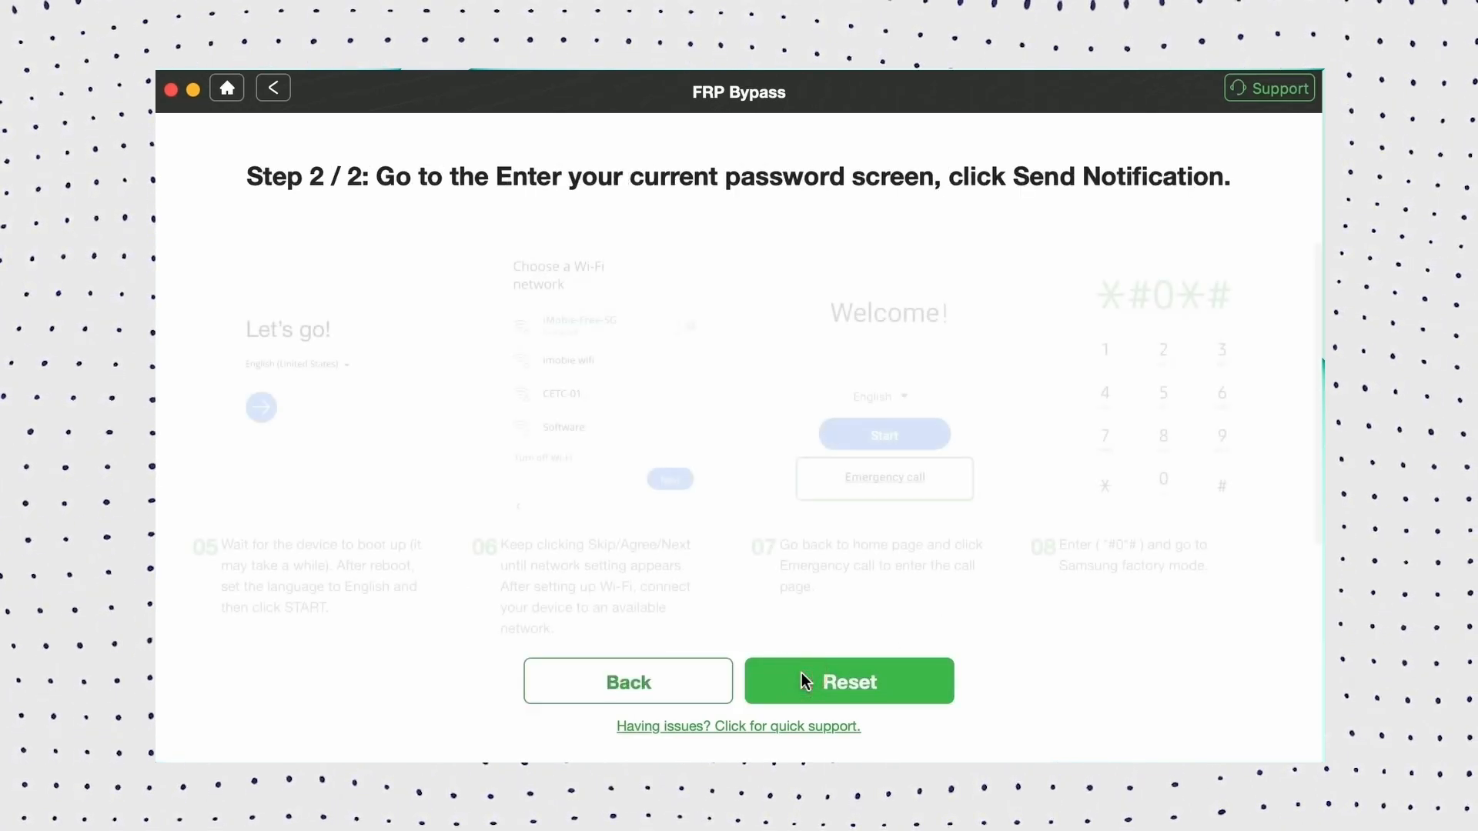
Reset and confirm the factory-mode screen so bypassing begins.
click(849, 682)
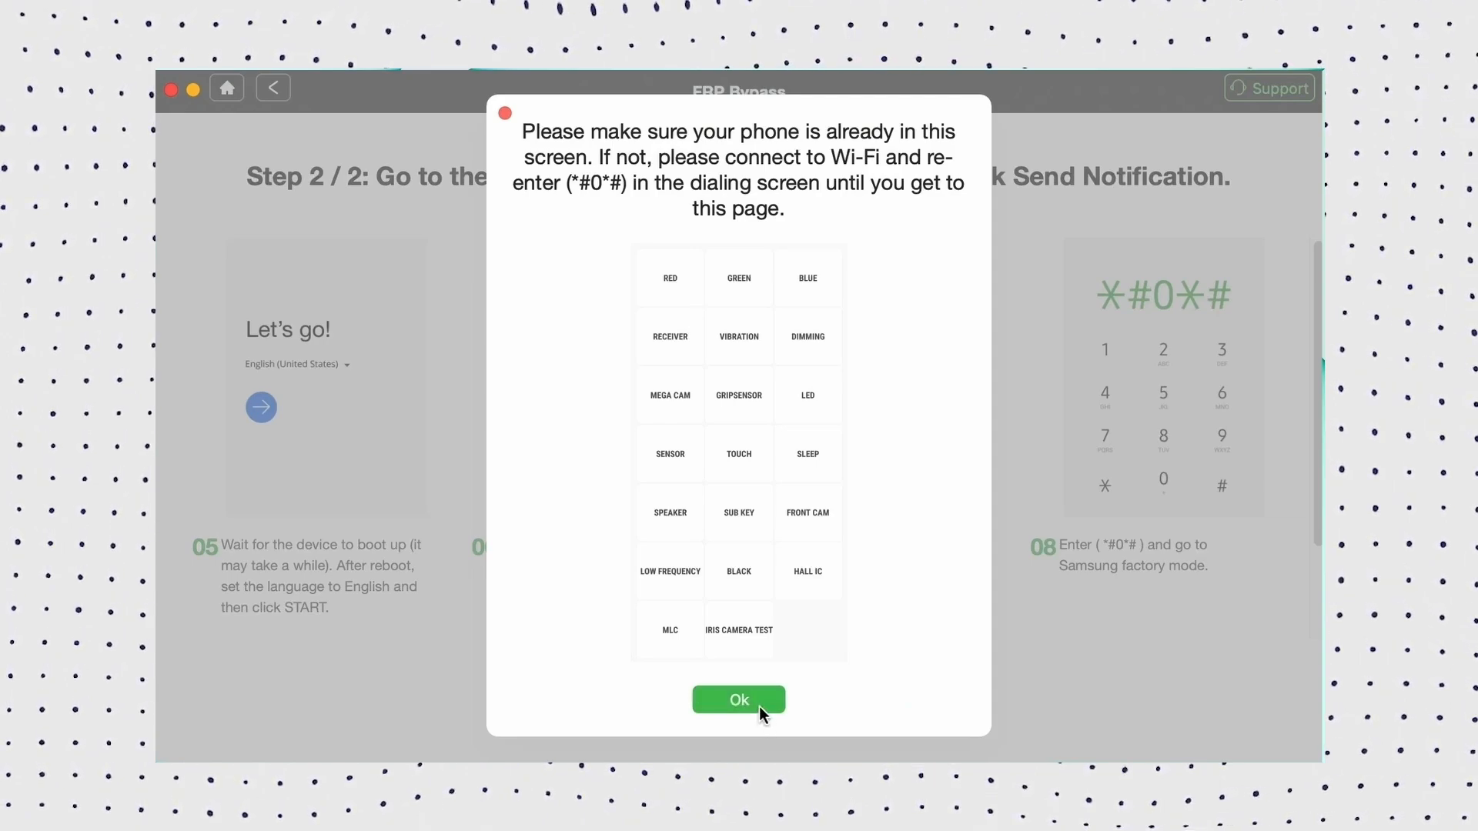
click(739, 700)
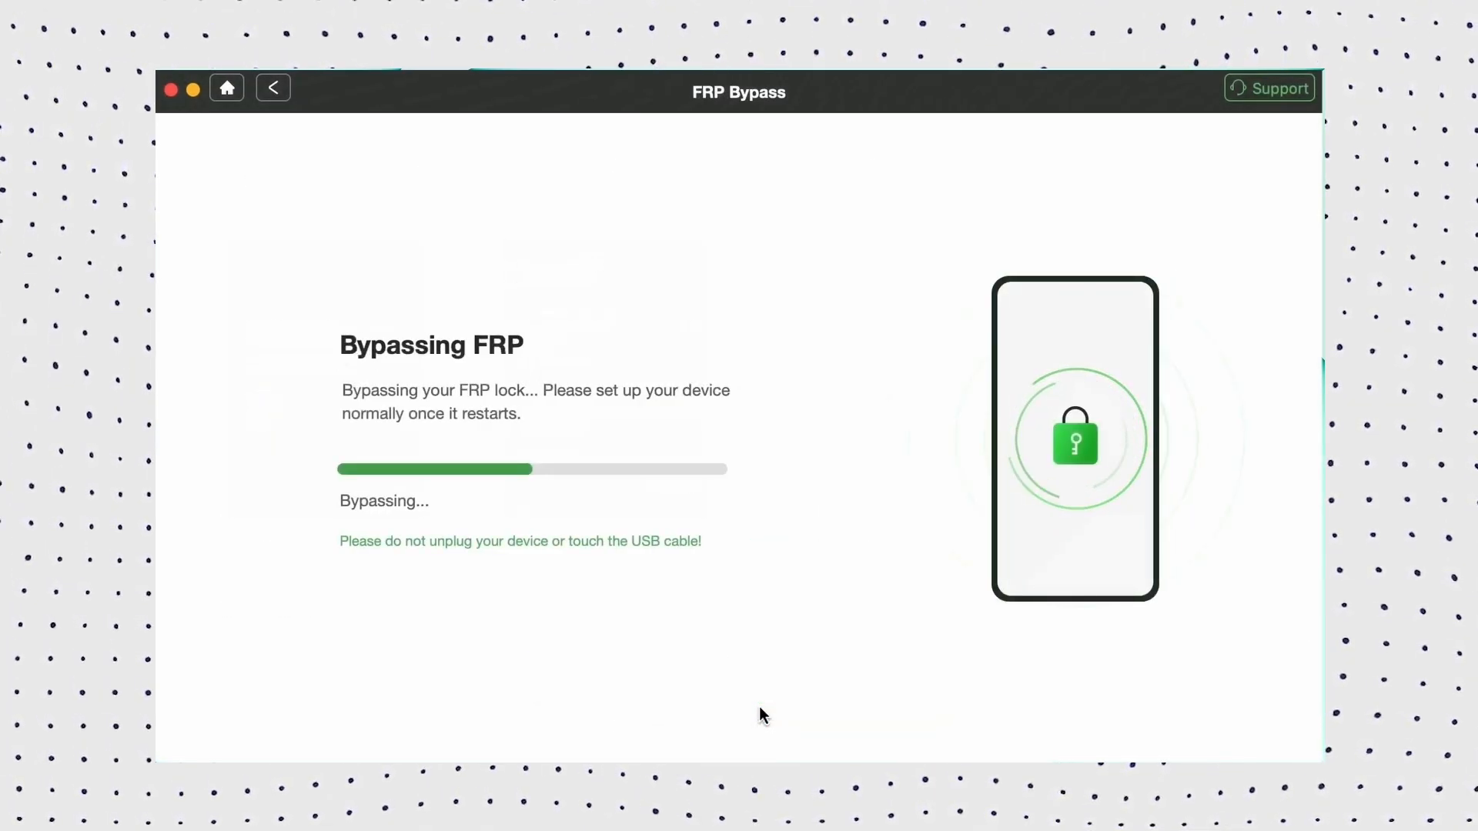